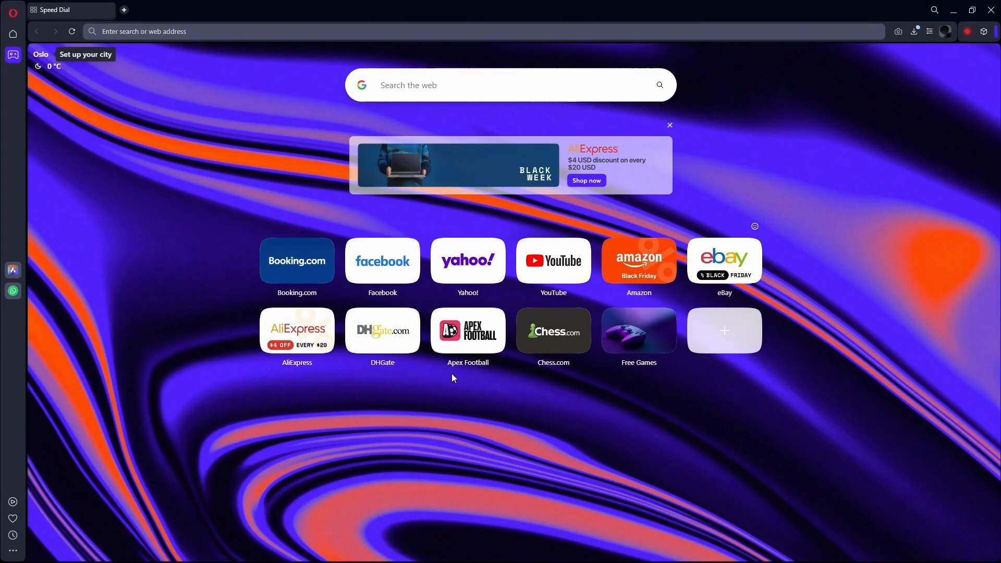
Navigate Opera to the Discord Developer Portal documentation via discord.com/d.
text(discord.com)
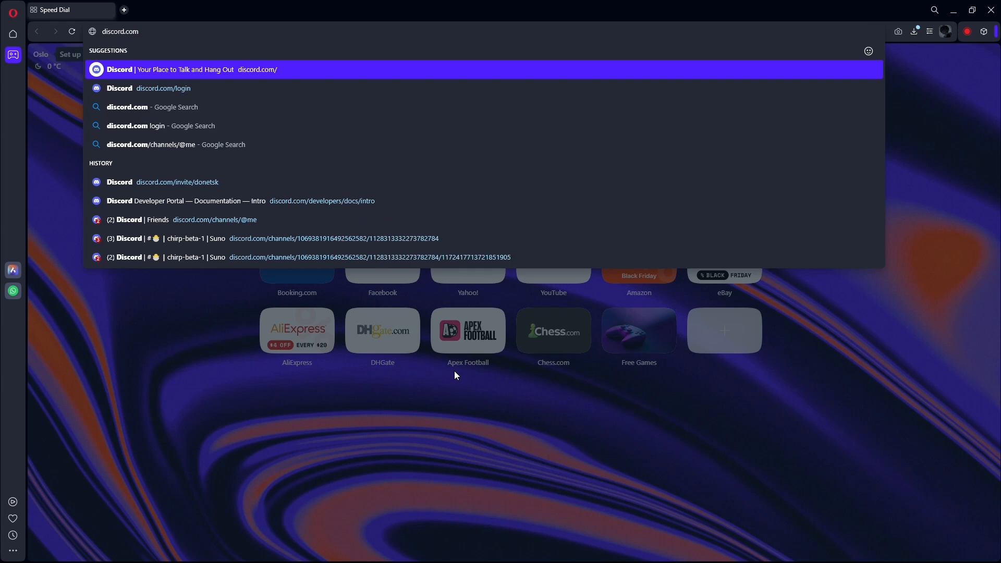
text(/developers/docs/intro)
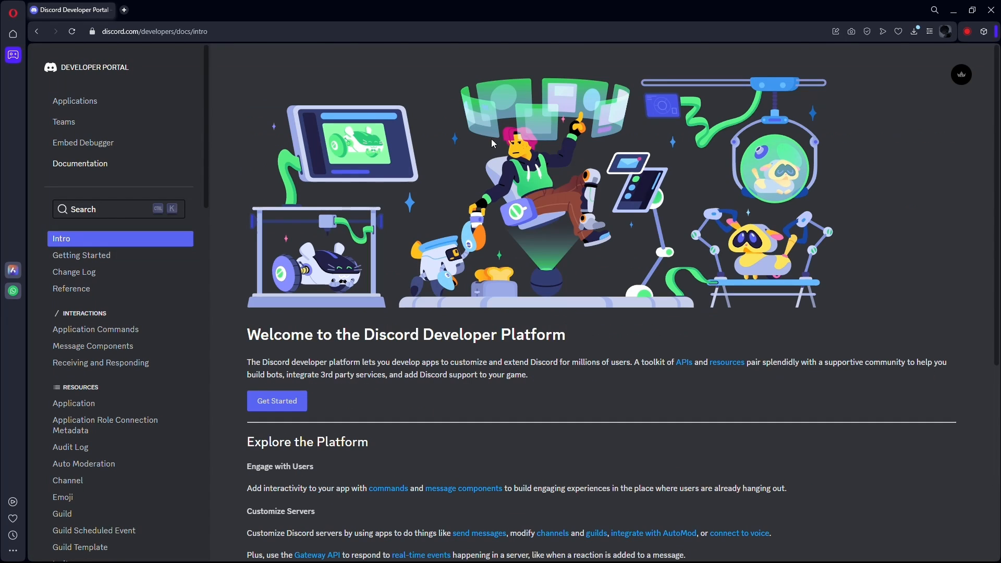
mouse_move(521, 355)
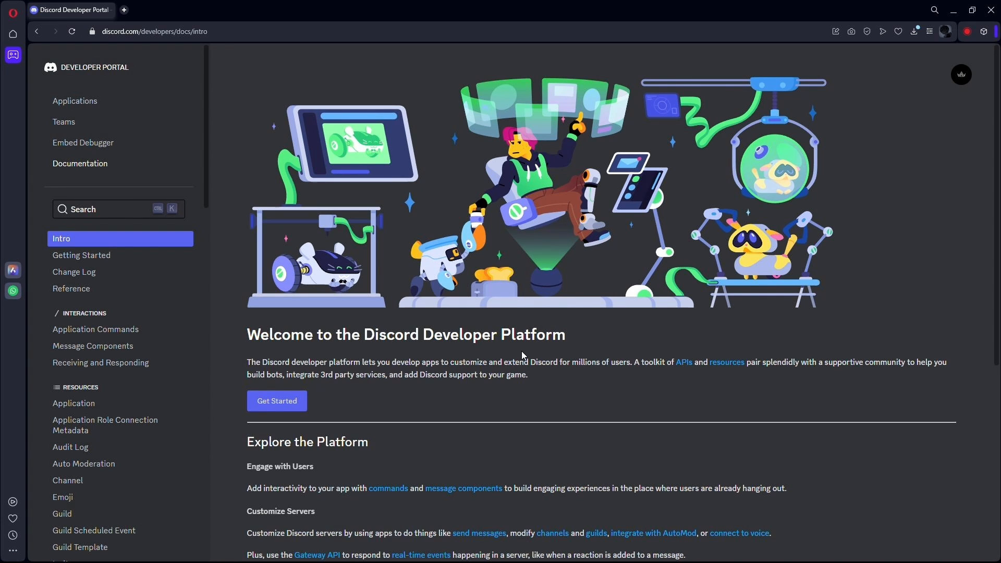
Show the Applications list in the Developer Portal sidebar.
click(74, 100)
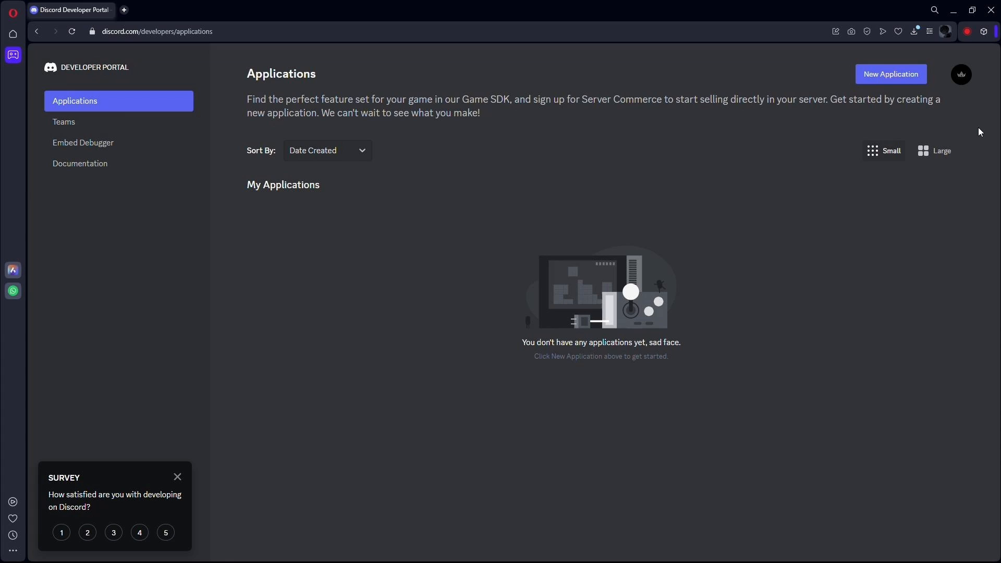
mouse_move(890, 74)
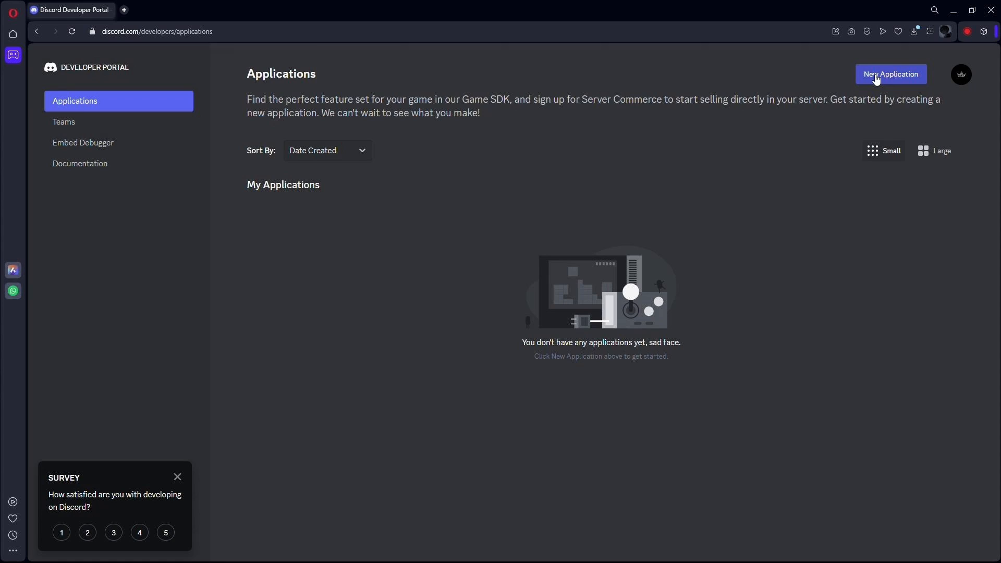
Bring up the New Application creation dialog.
click(890, 74)
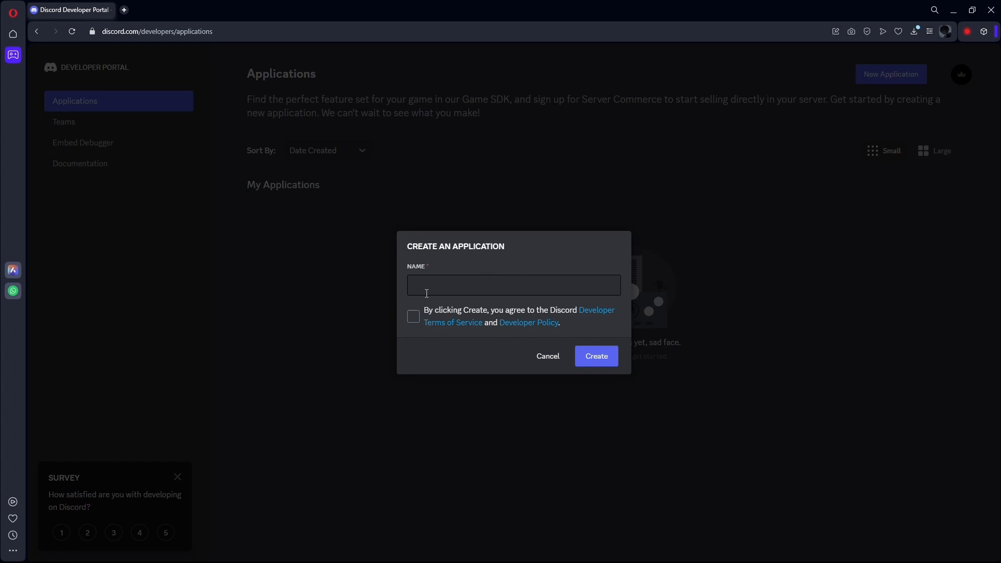
Create the application 'Simon Ghost Riley' after accepting the developer Terms of Service.
text(Simon Ghost Riley)
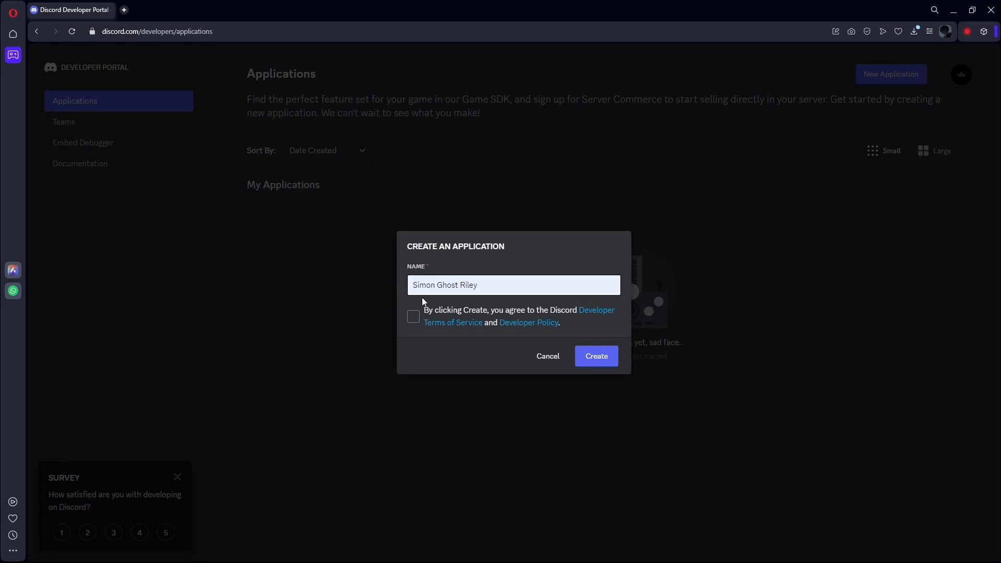
click(413, 317)
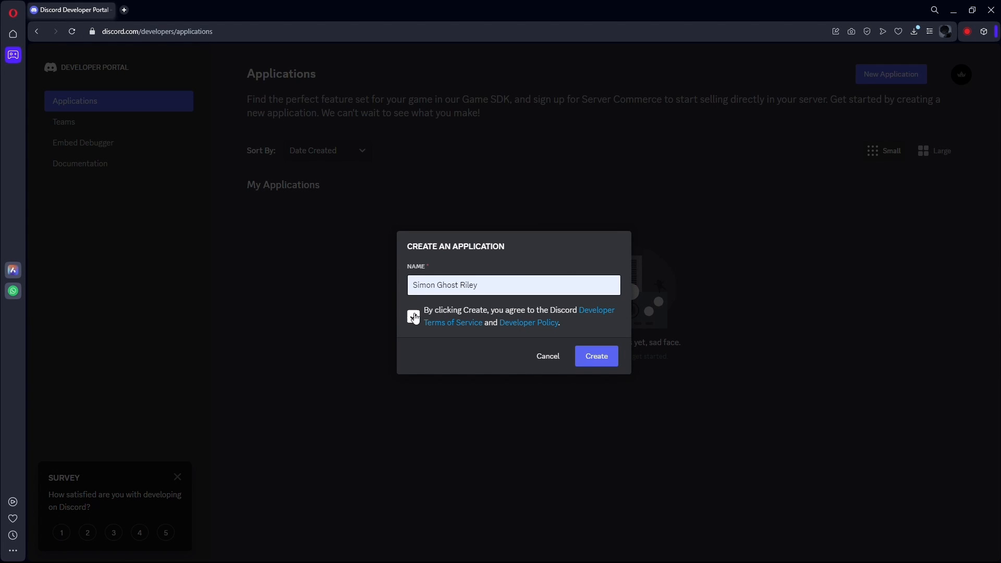
click(595, 355)
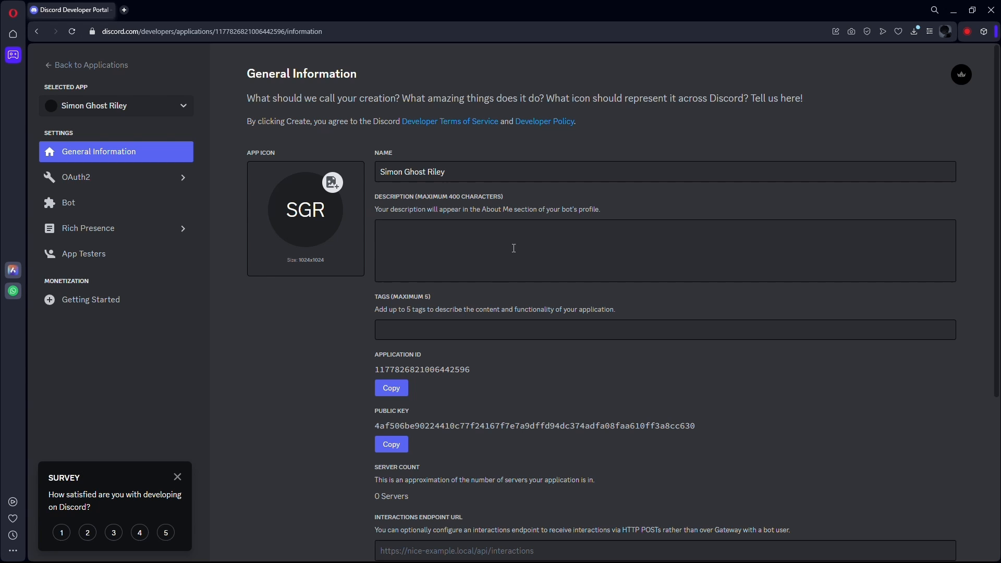
mouse_move(304, 226)
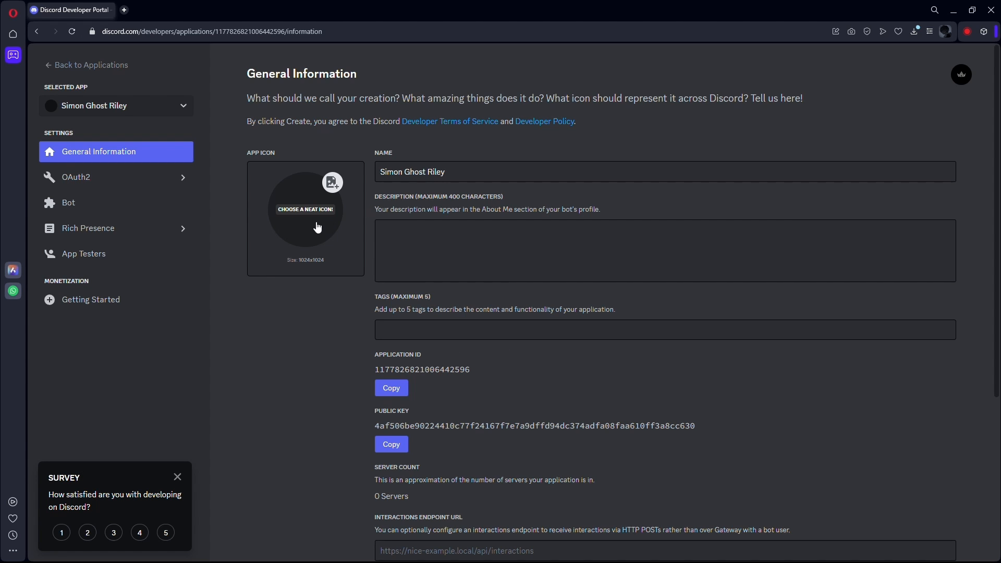
mouse_move(317, 227)
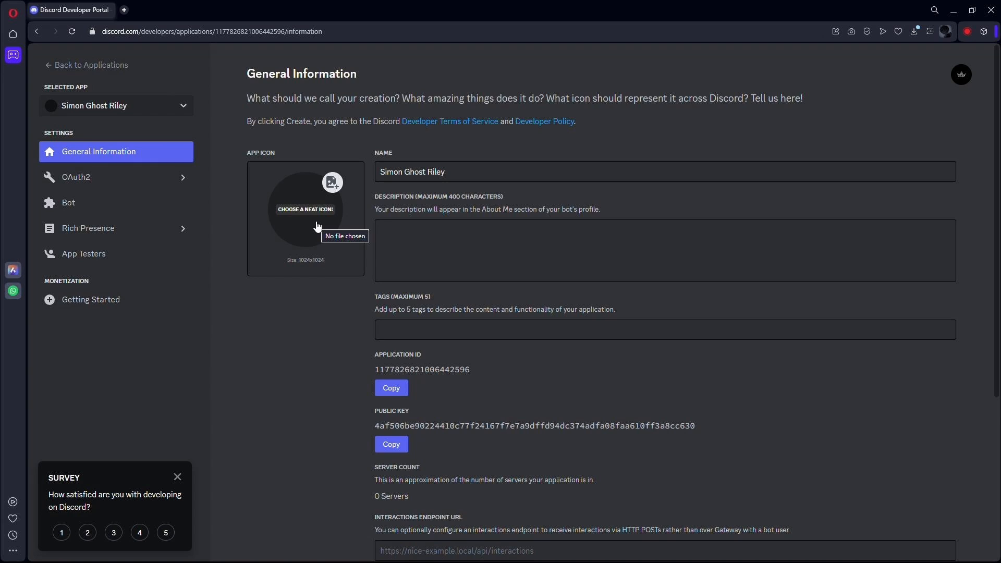
click(305, 208)
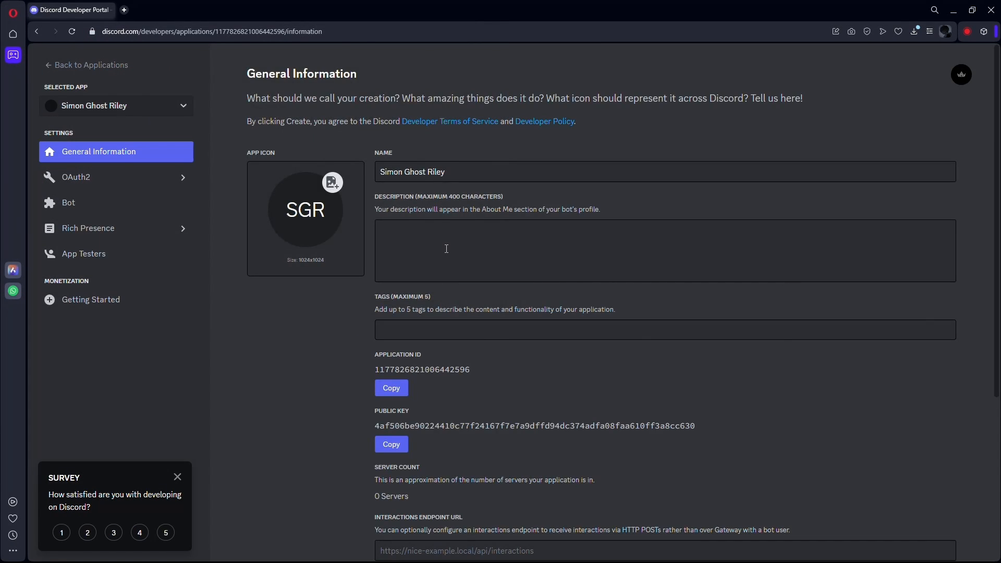
Add the 'call of duty' tag and save the description and tag changes.
text(call of duty)
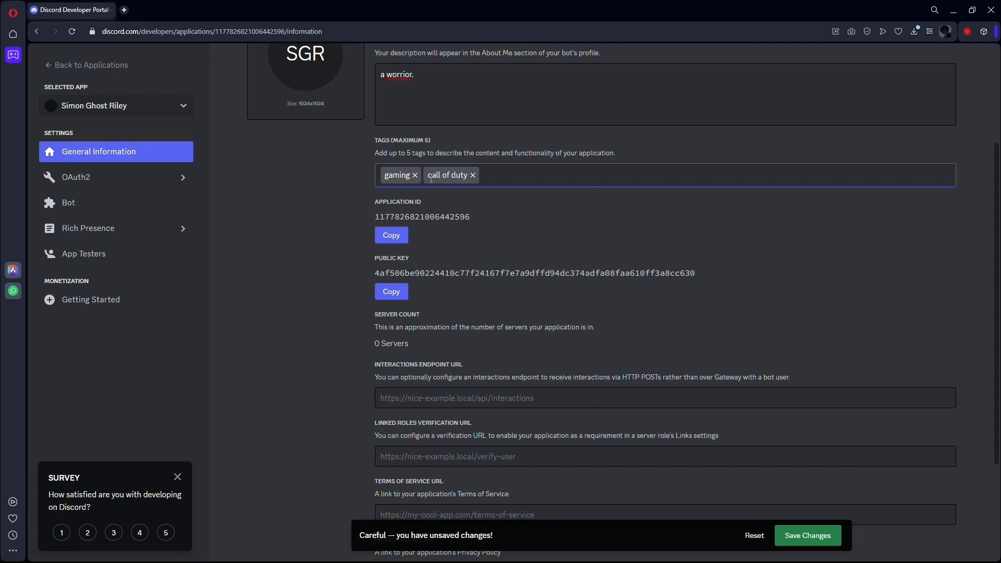
click(529, 175)
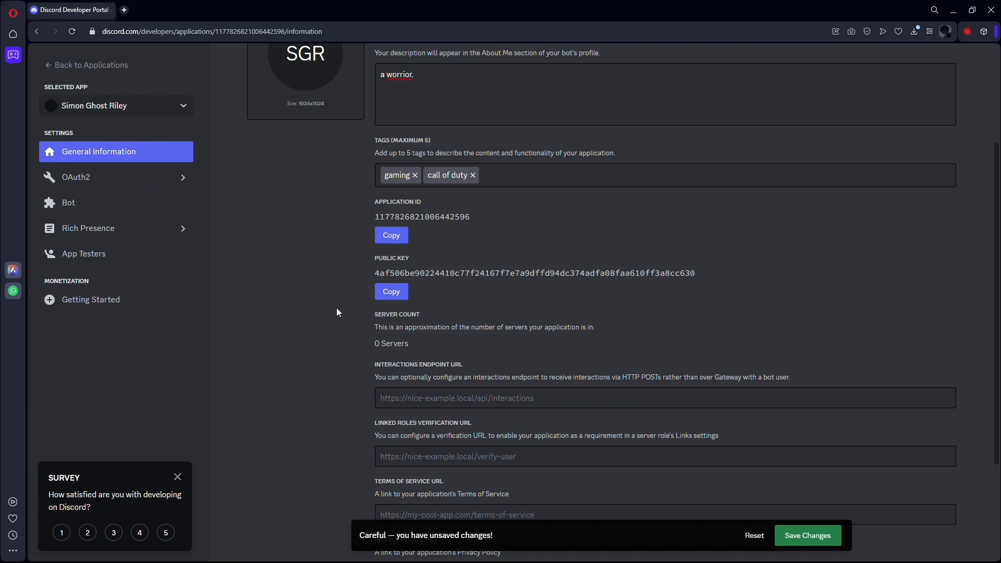
scroll(down, 3)
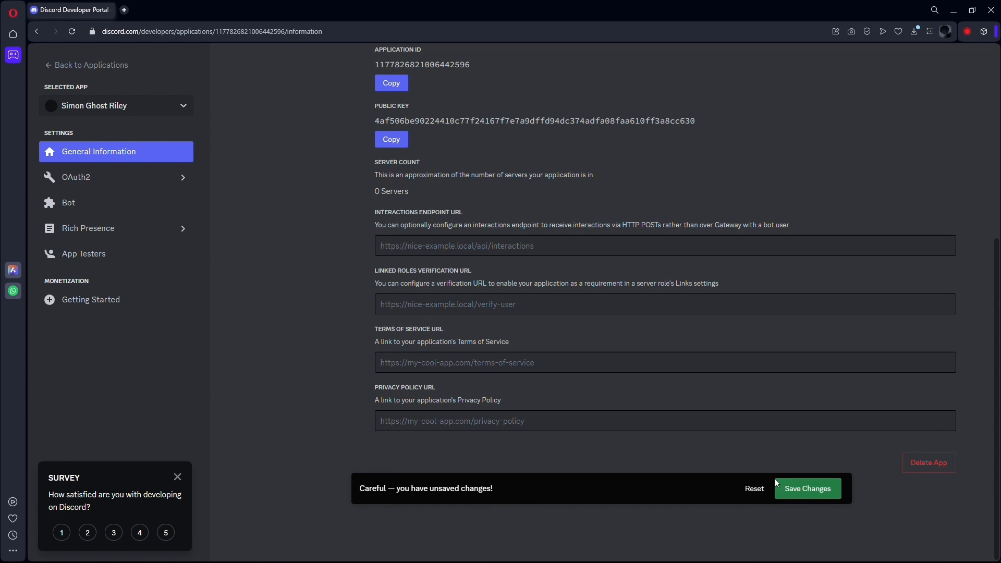
click(806, 489)
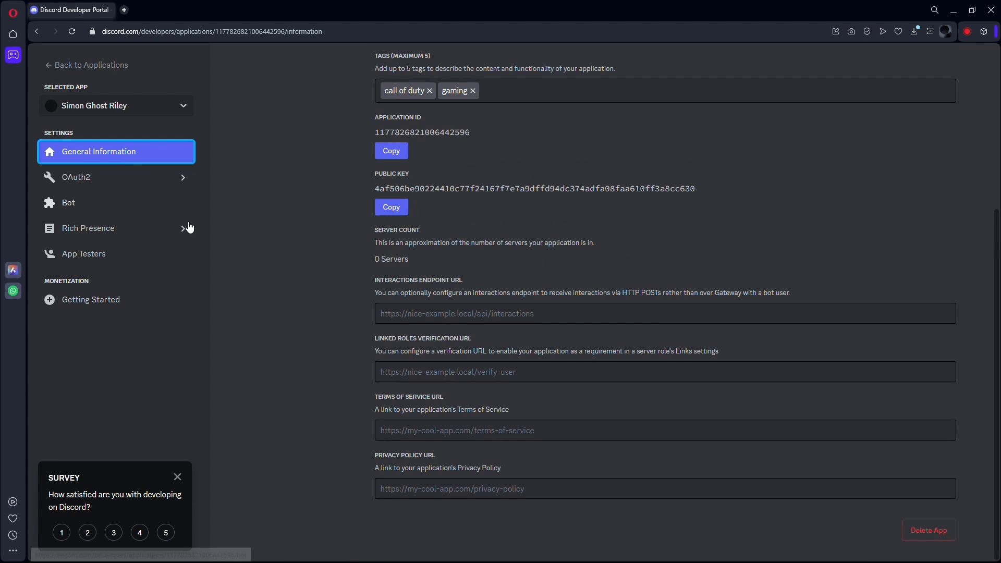
Copy Simon Ghost Riley's application ID, then its public key.
click(391, 151)
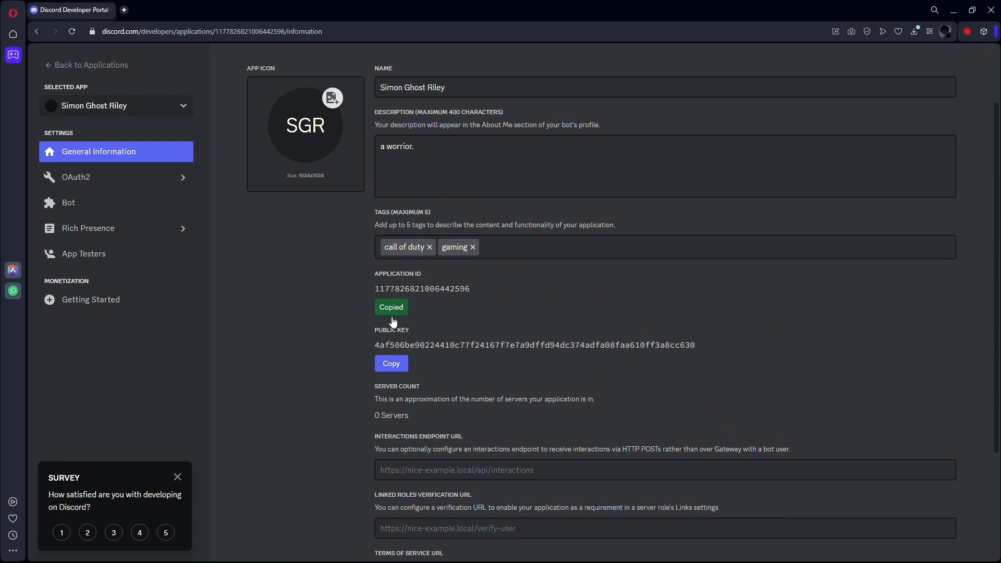
click(390, 364)
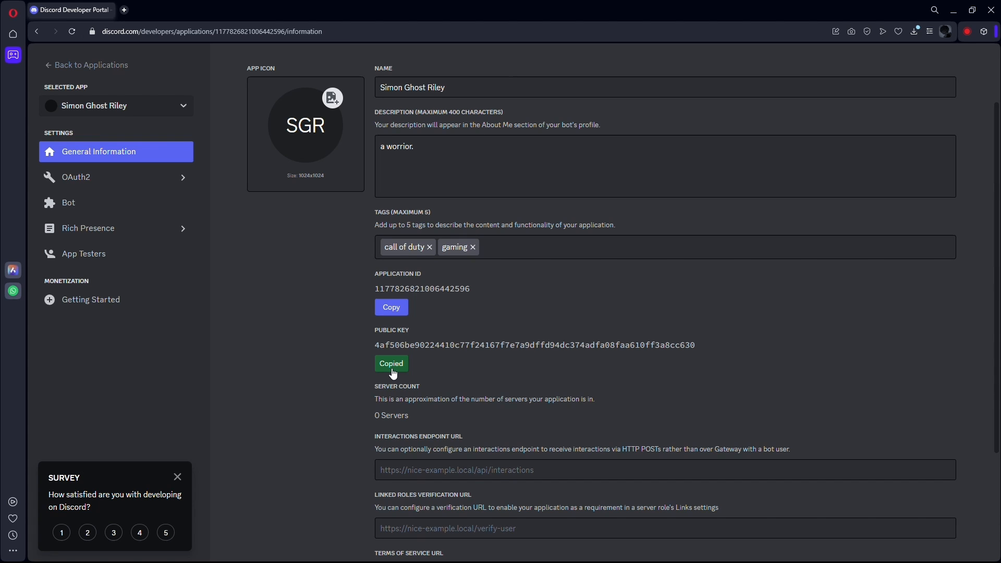